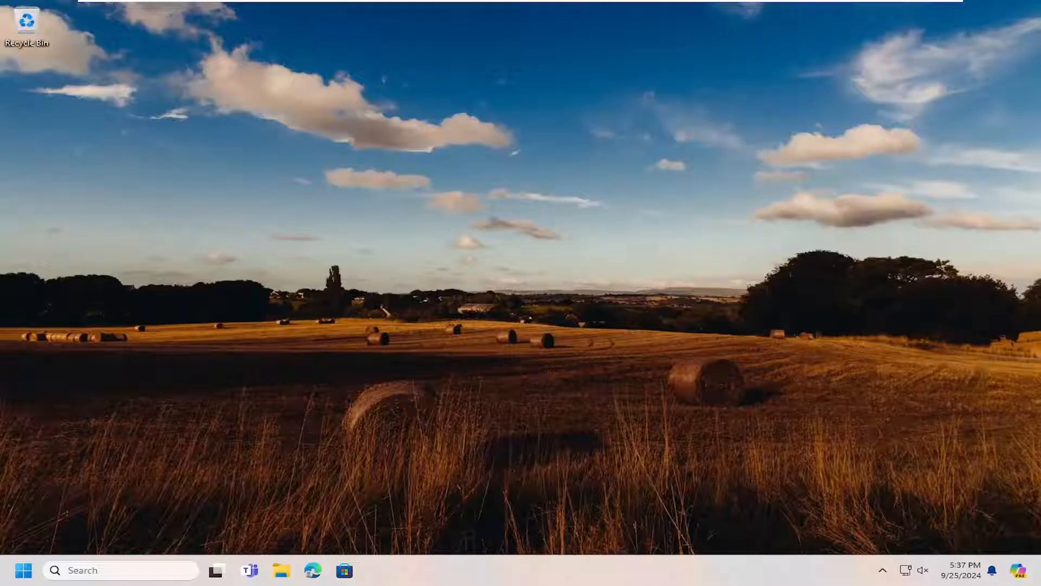
- Search the Start menu for cmd and run Command Prompt as administrator
click(23, 570)
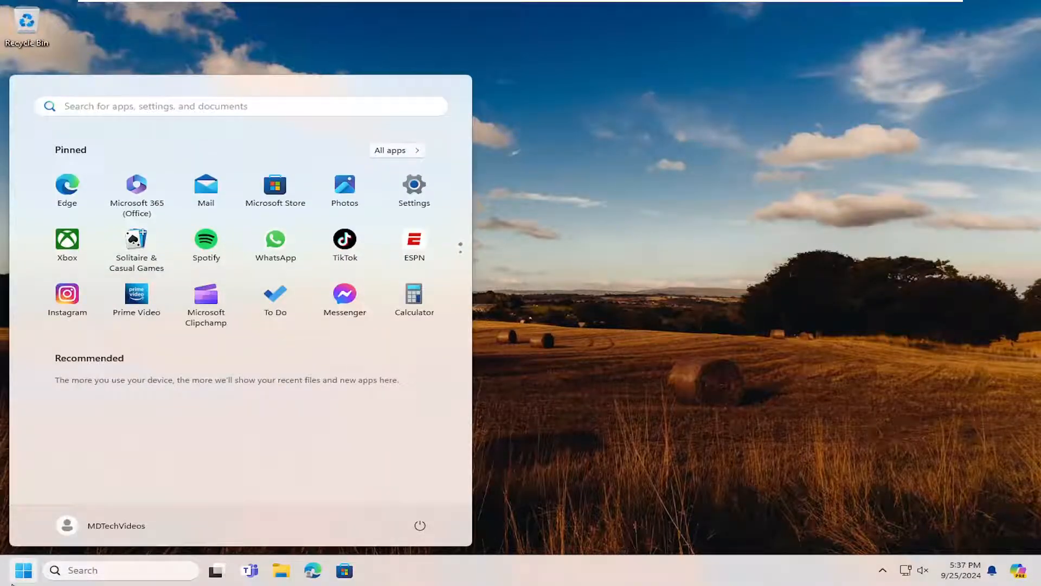
text(cmd)
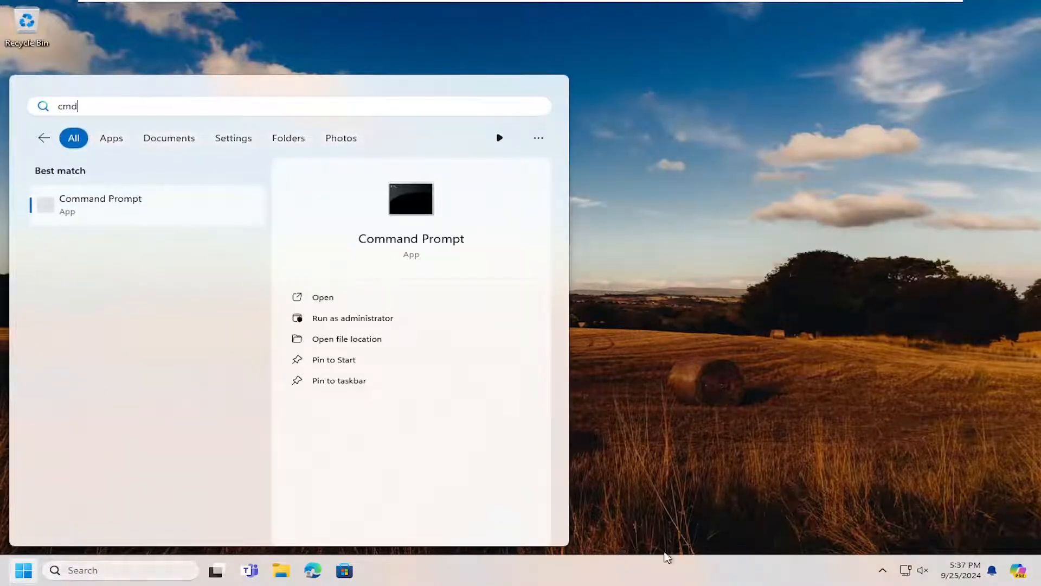
mouse_move(98, 210)
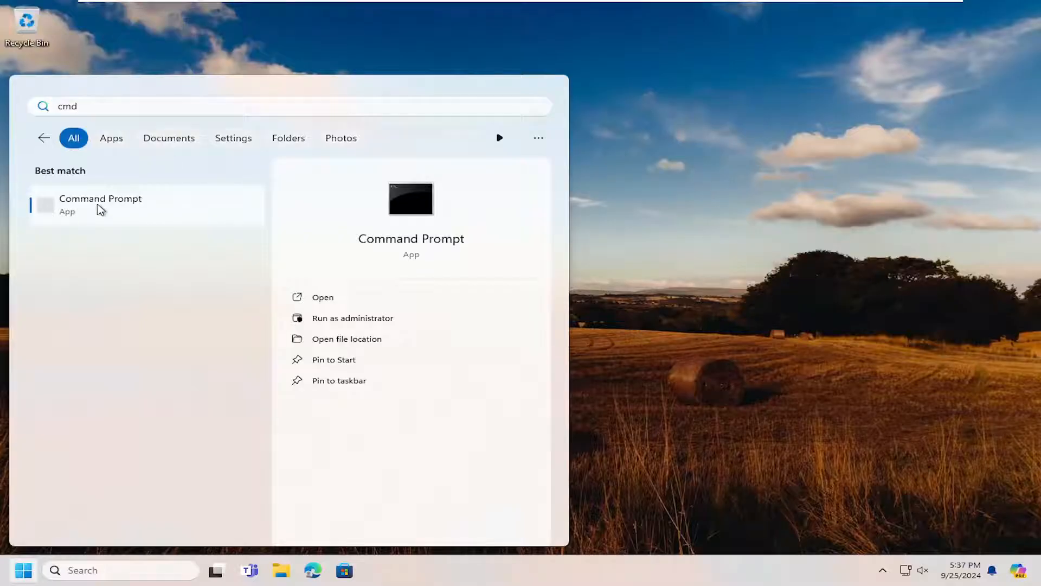
click(353, 318)
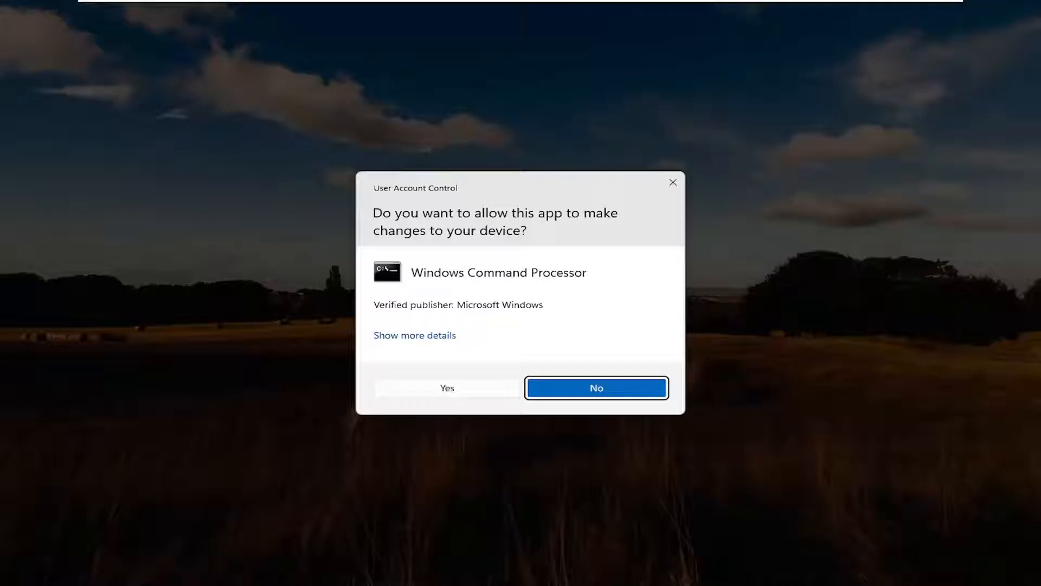
- Approve the User Account Control prompt for Windows Command Processor
click(446, 388)
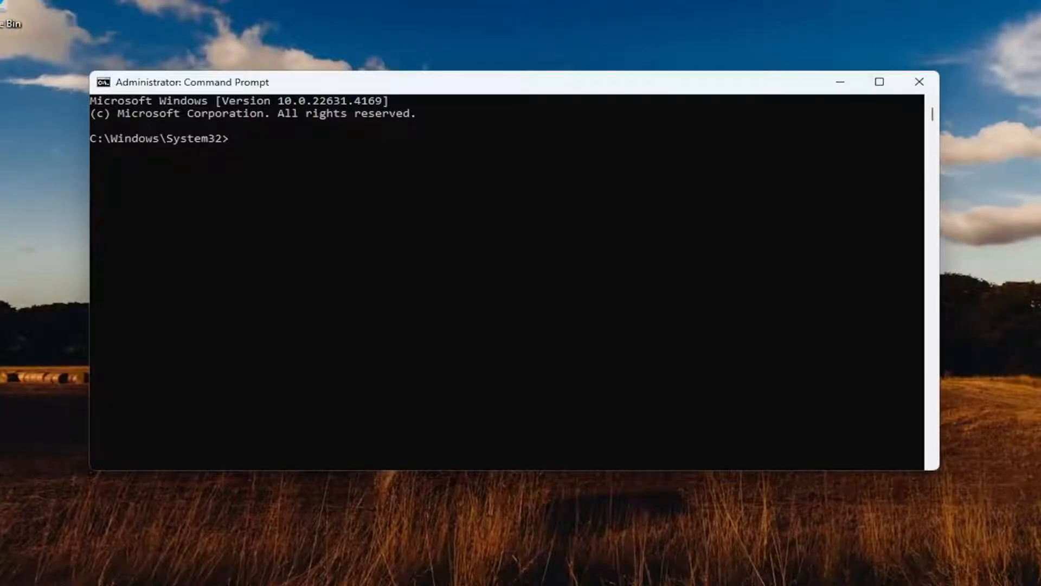
mouse_move(518, 115)
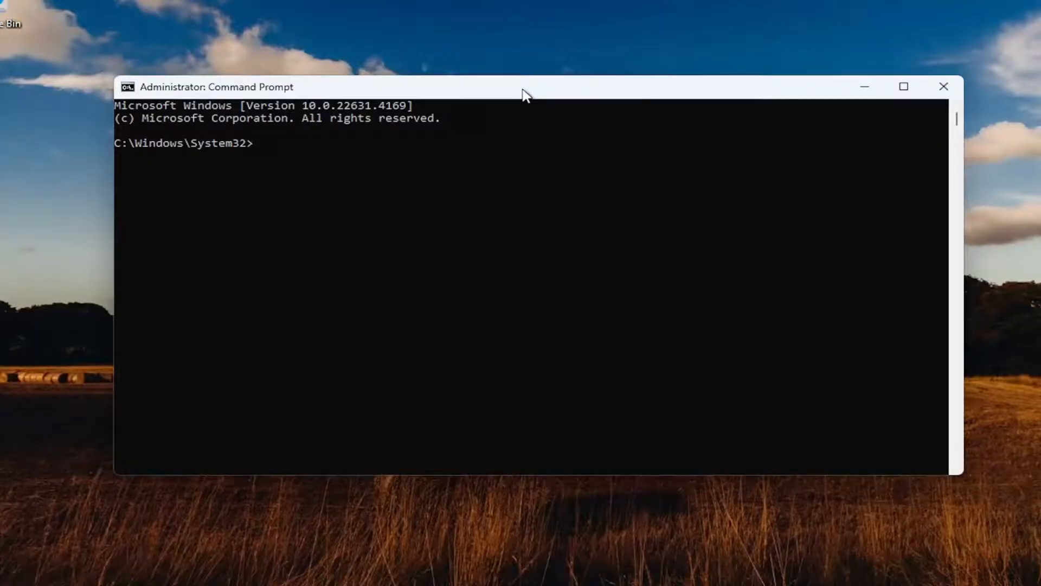
- Run del on Defender's Scans\mpcache* files recursively with output suppressed to NUL
text(del "C:\ProgramData\Microsoft\Windows Defender\Scans\mpcache*" /s > NUL 2>&1)
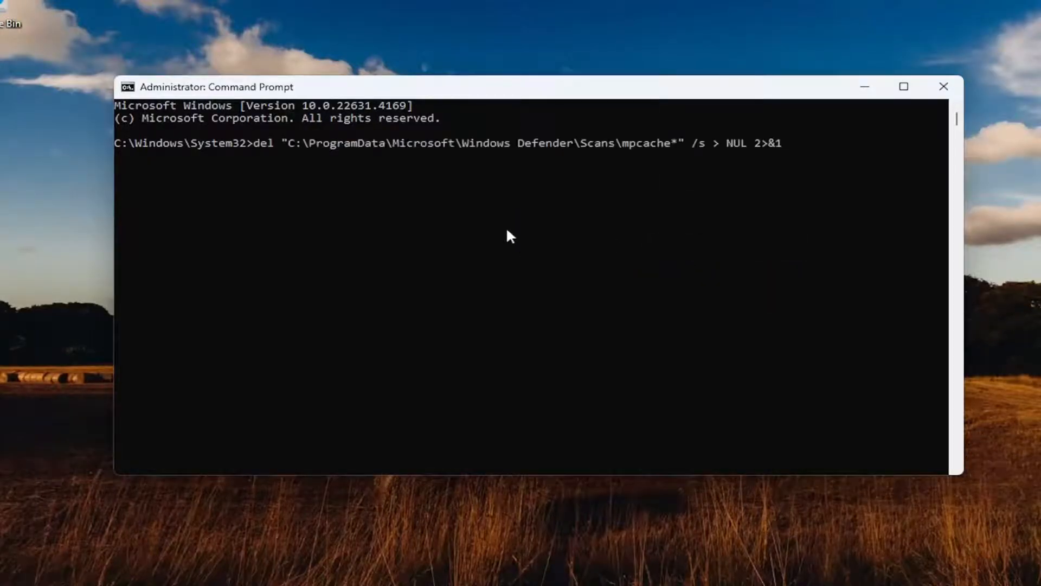
key(Return)
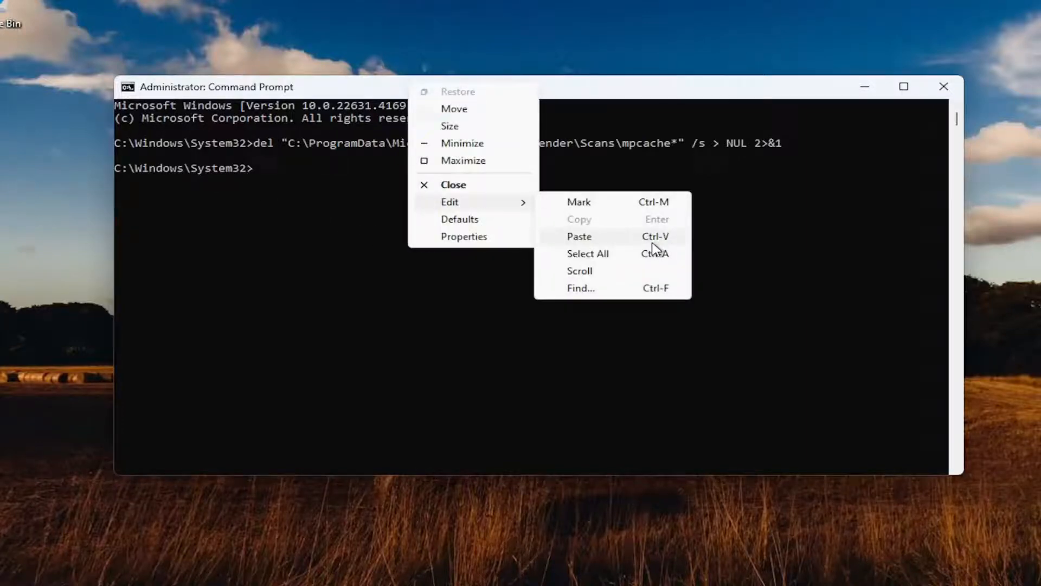
- Paste the DetectionHistory del command and answer y to confirm deletion
click(578, 235)
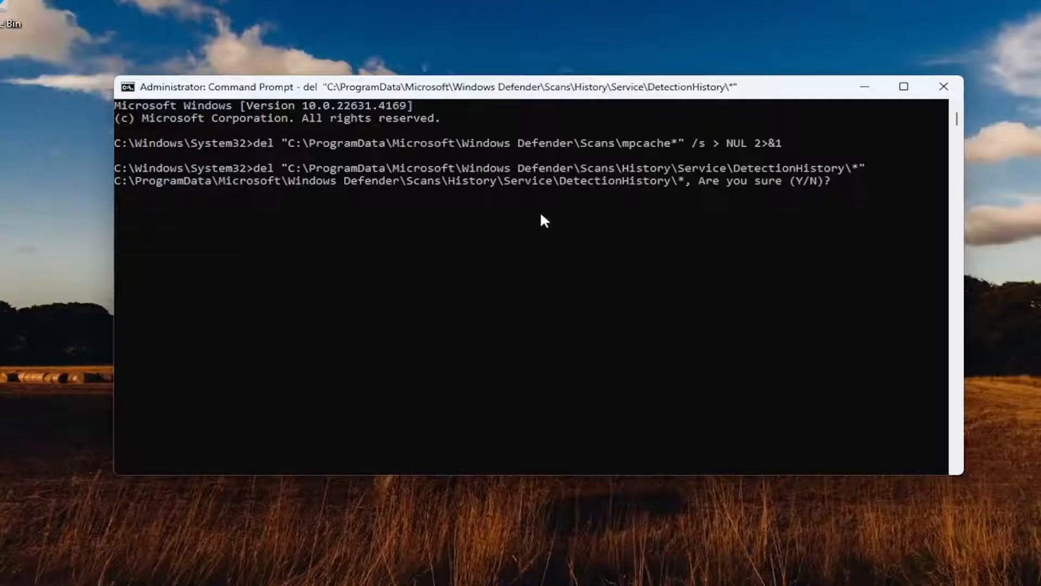
text(y)
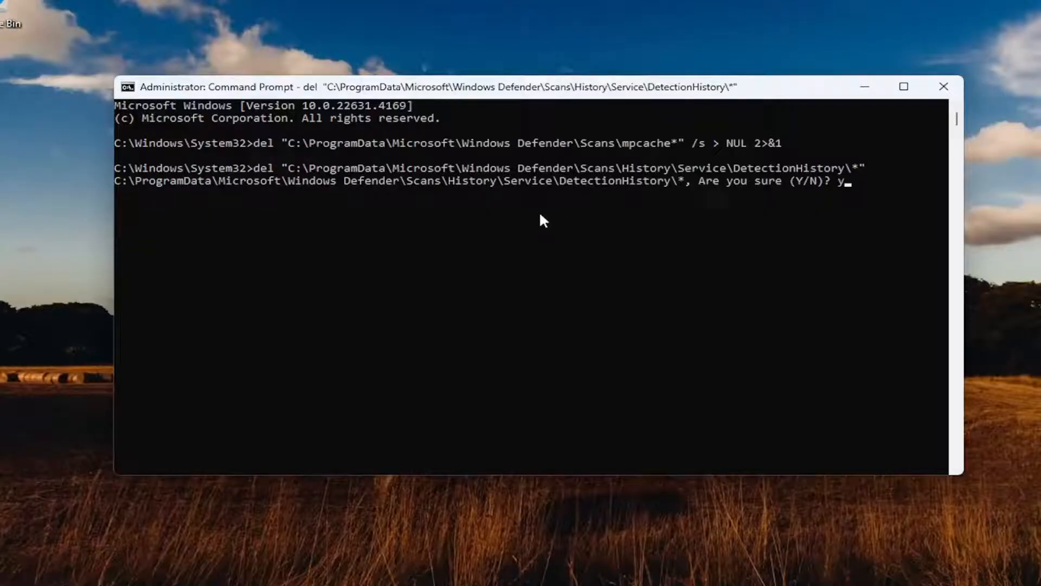